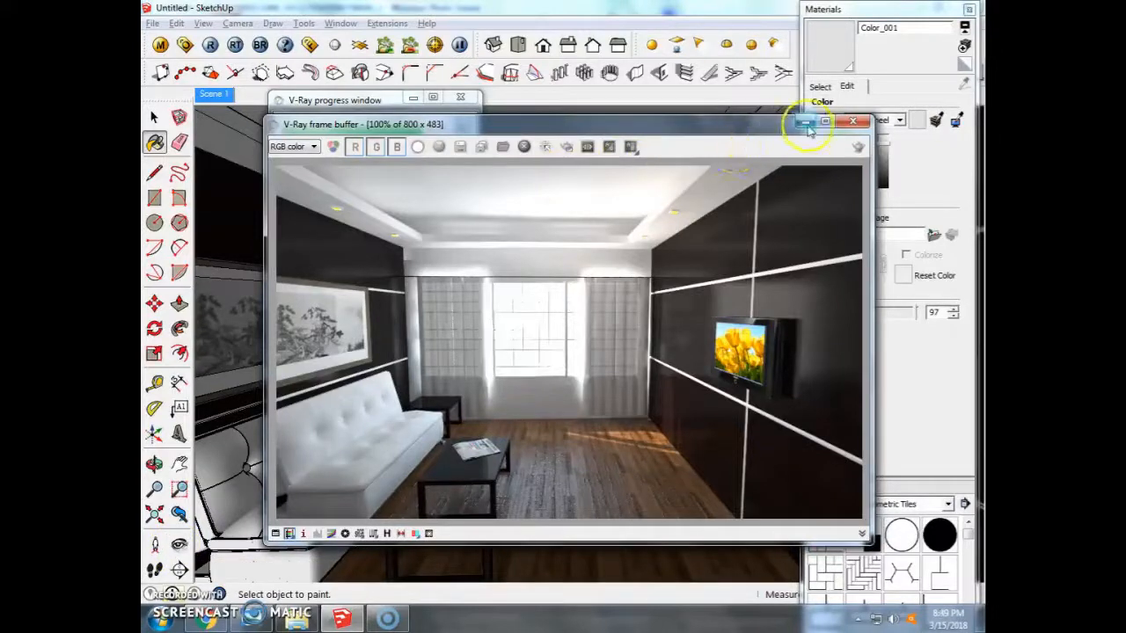
mouse_move(805, 122)
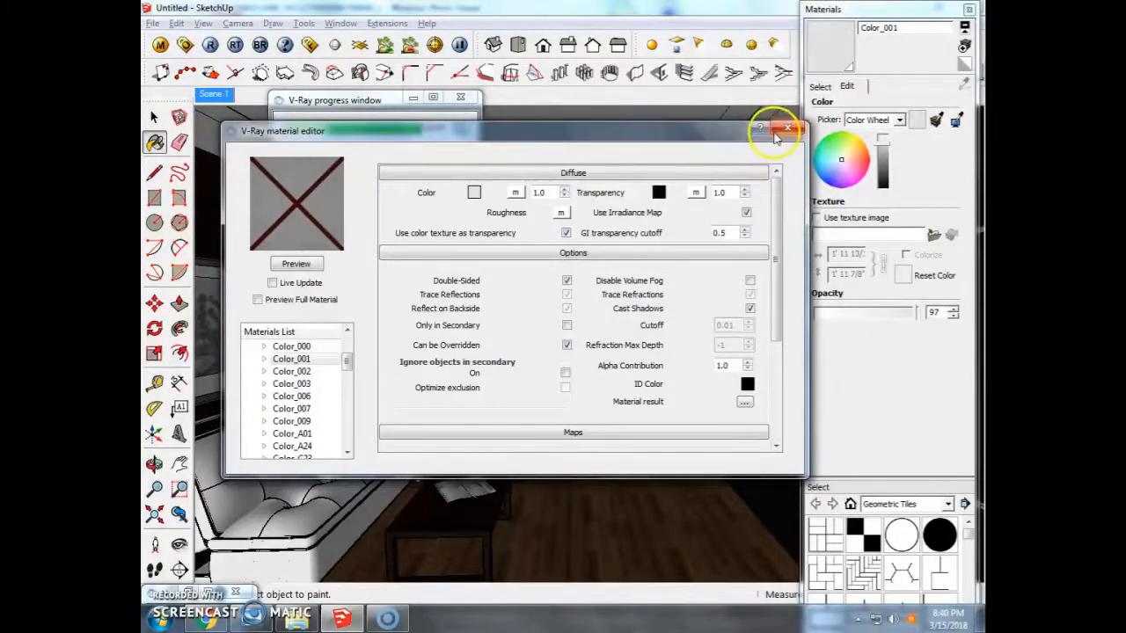
Close the V-Ray material editor to bring back the room model.
click(787, 130)
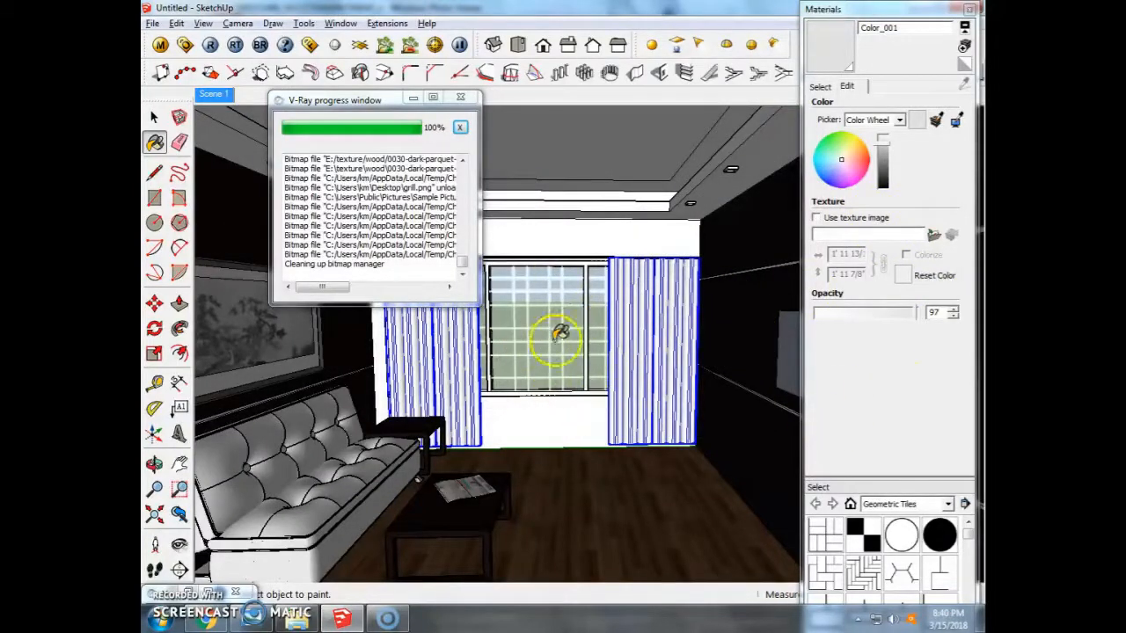
mouse_move(765, 341)
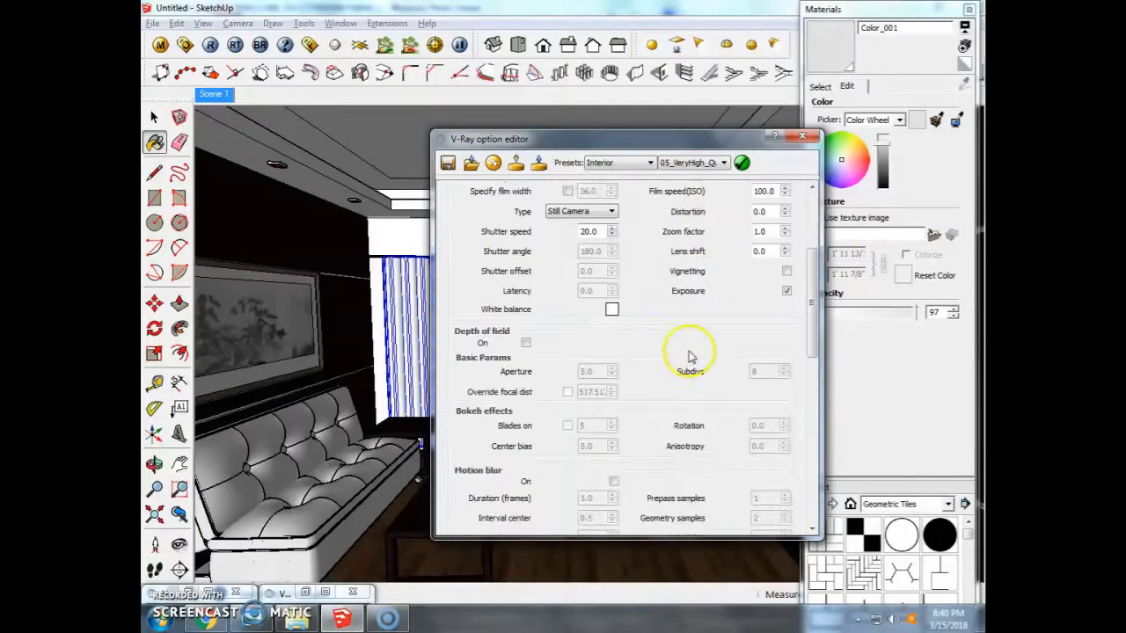
Scroll through the exposure settings in the V-Ray Camera rollout.
scroll(down, 3)
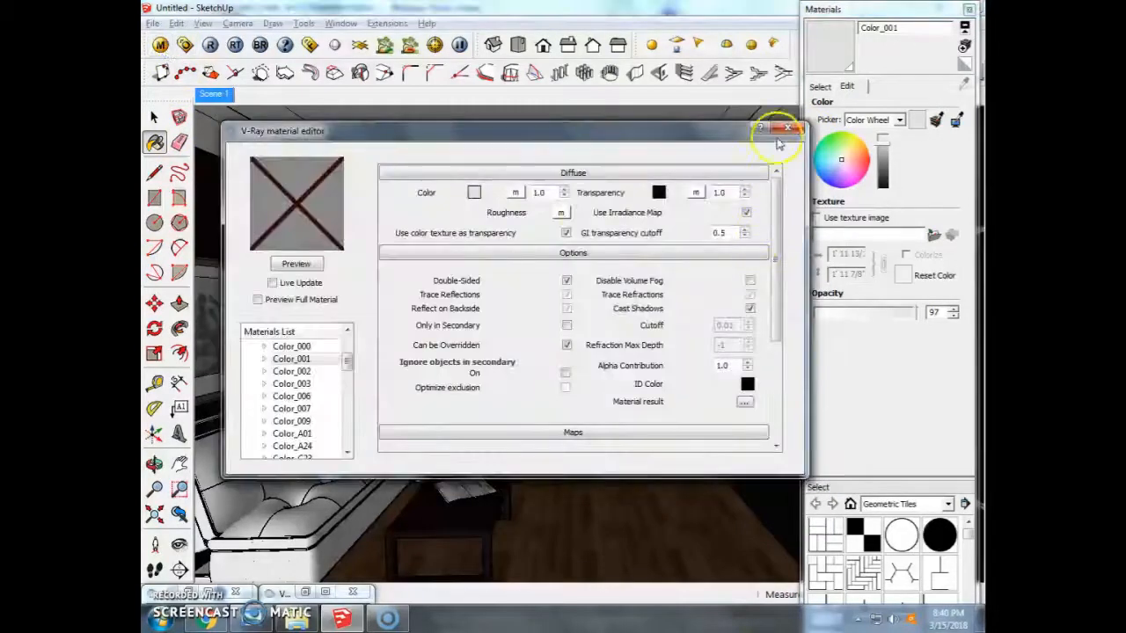
Inspect Color_A24's Reflection highlight glossiness, then close the V-Ray material editor.
click(797, 130)
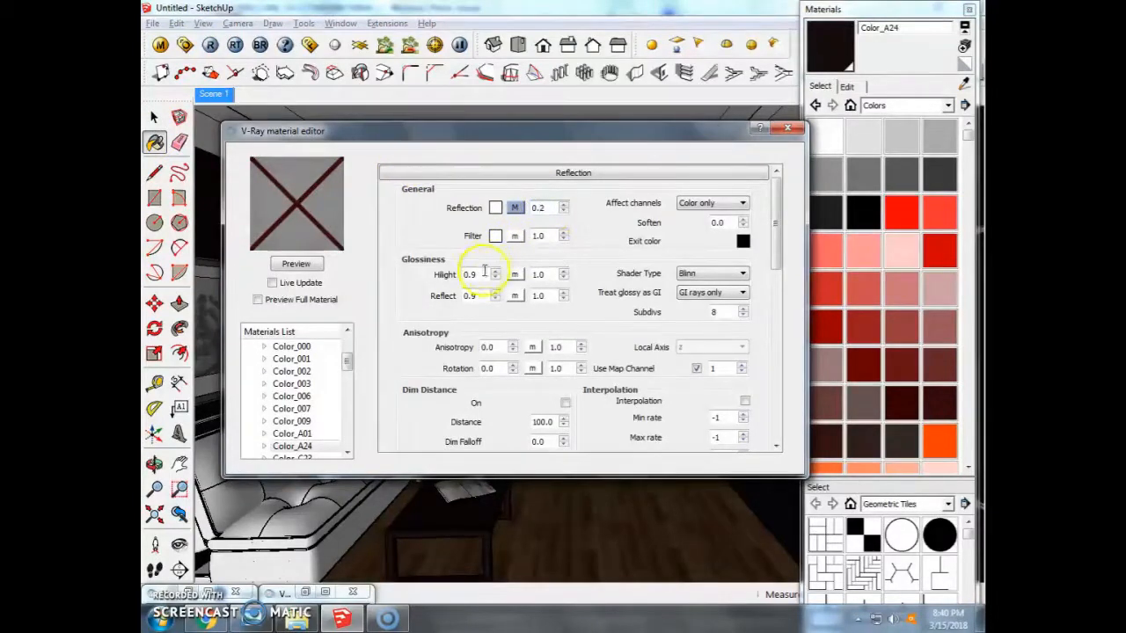
click(482, 275)
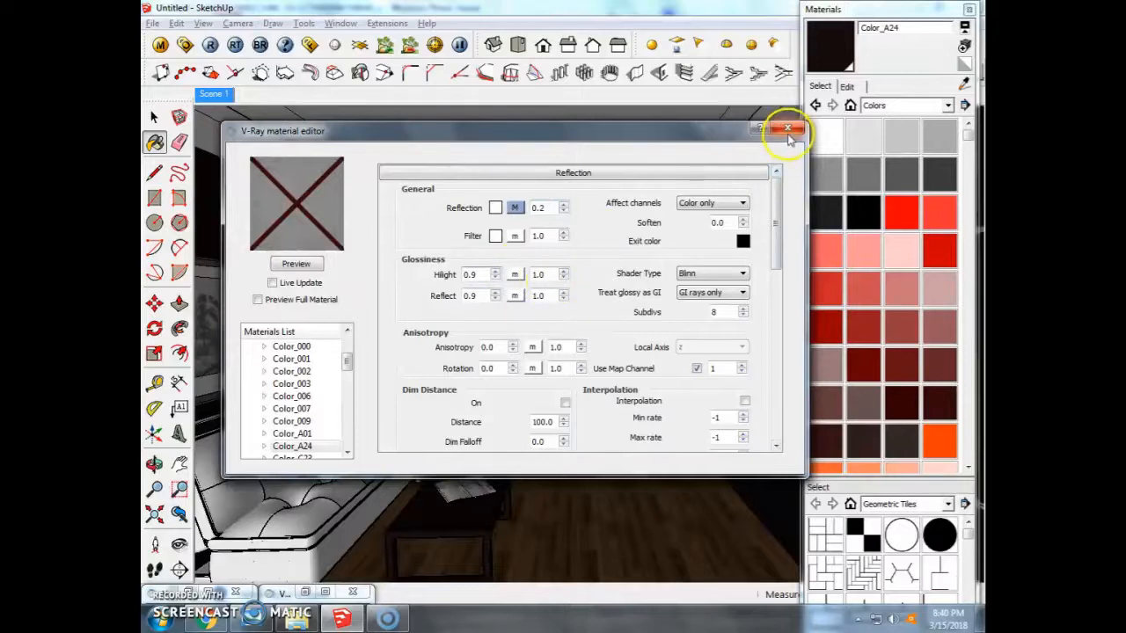
click(787, 131)
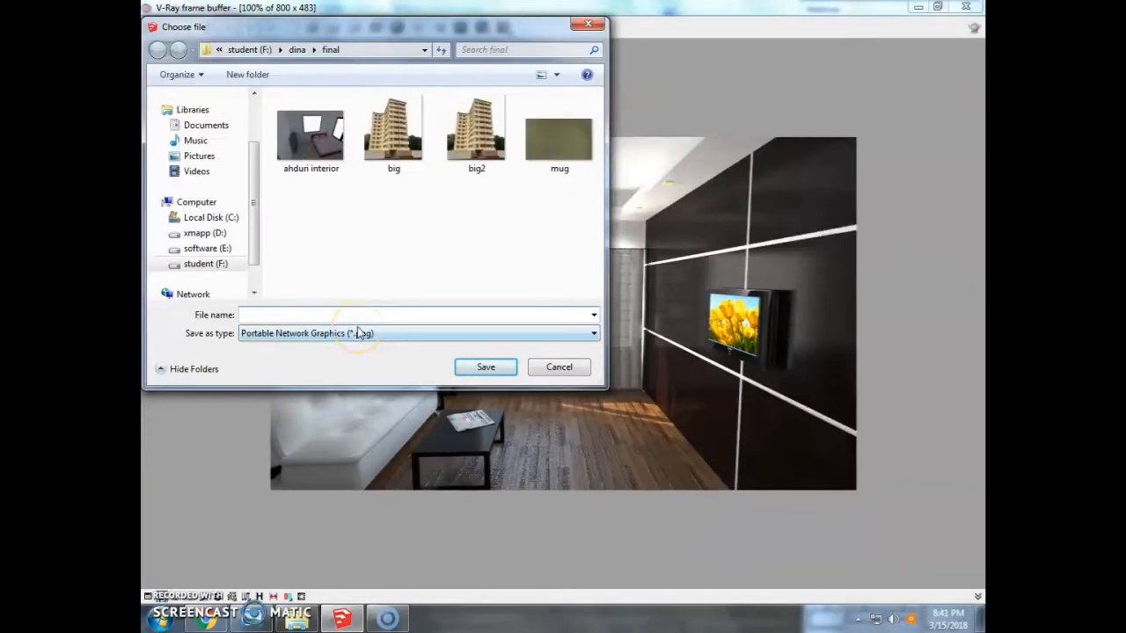
Save the render as the PNG image 'INTERIOR RENDER'.
text(TE)
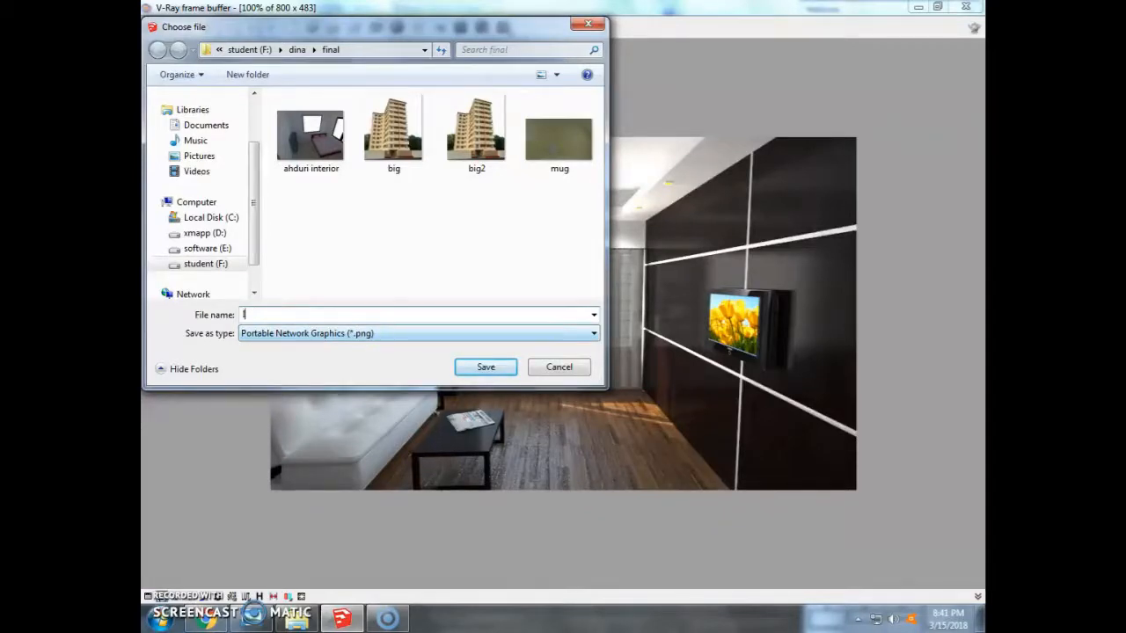
text(INTERIOR RENDER)
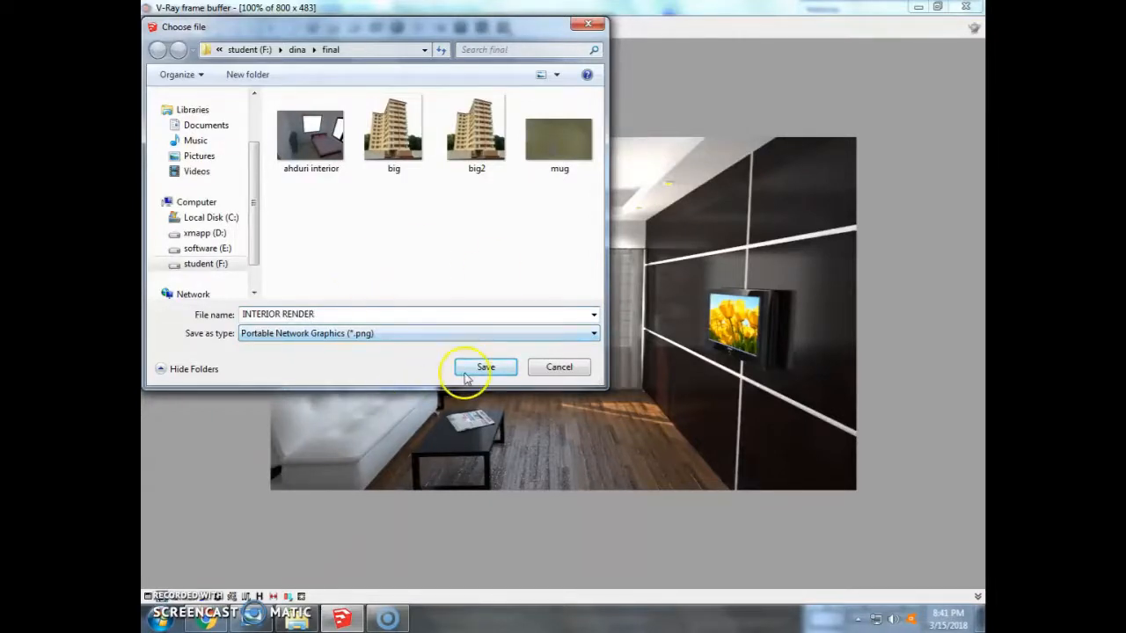
click(485, 366)
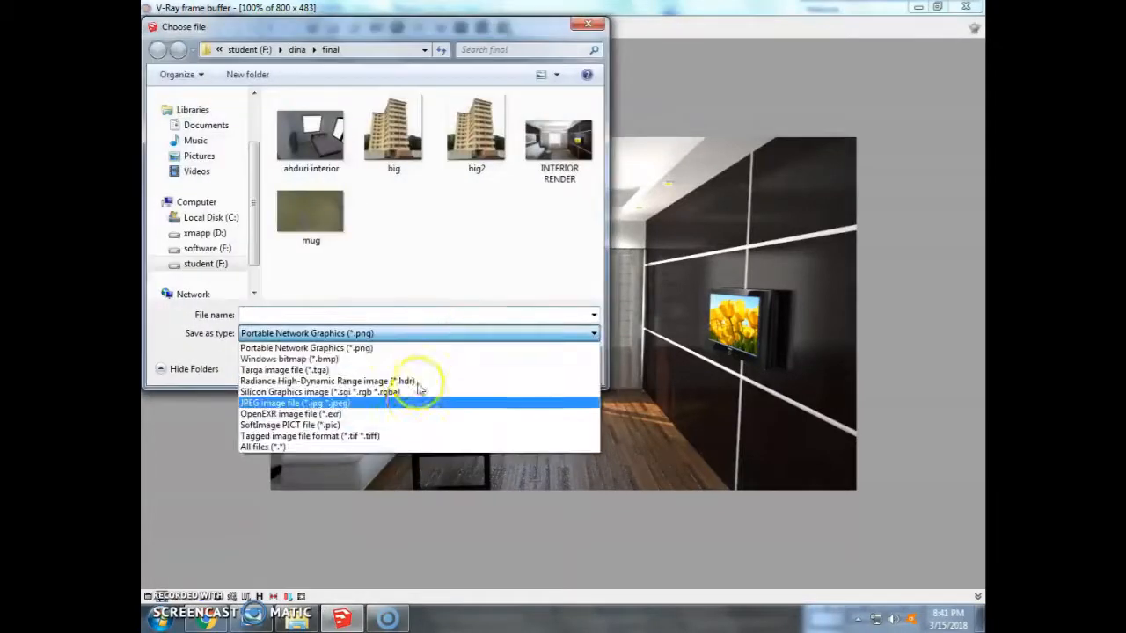
Save a JPEG copy of 'INTERIOR RENDER'.
click(294, 402)
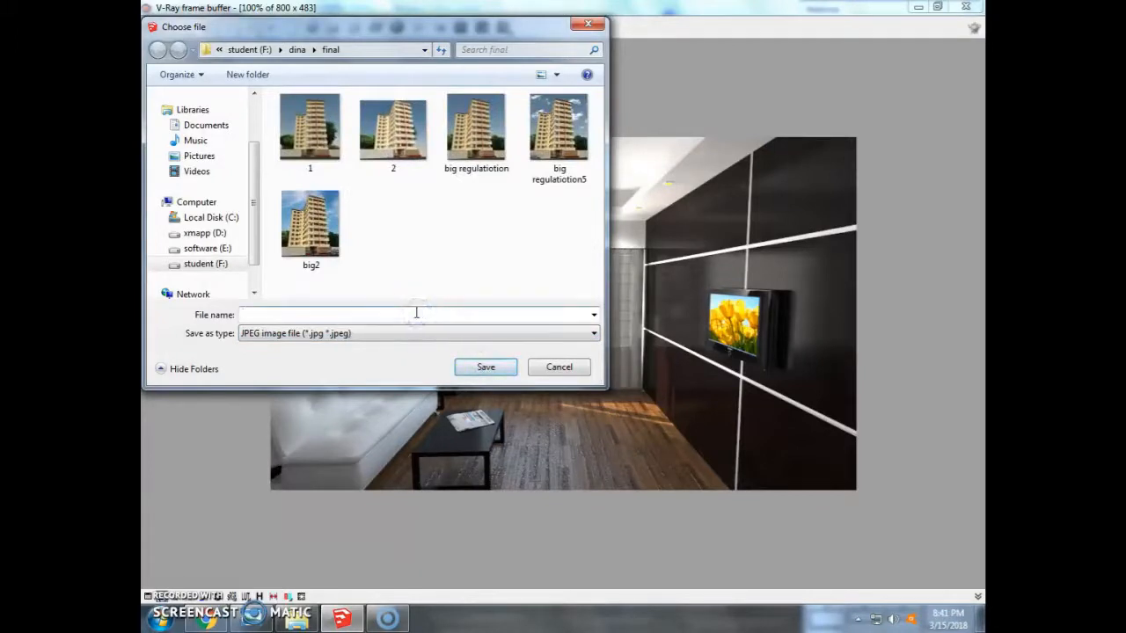
text(INTERIOR RENDER.png)
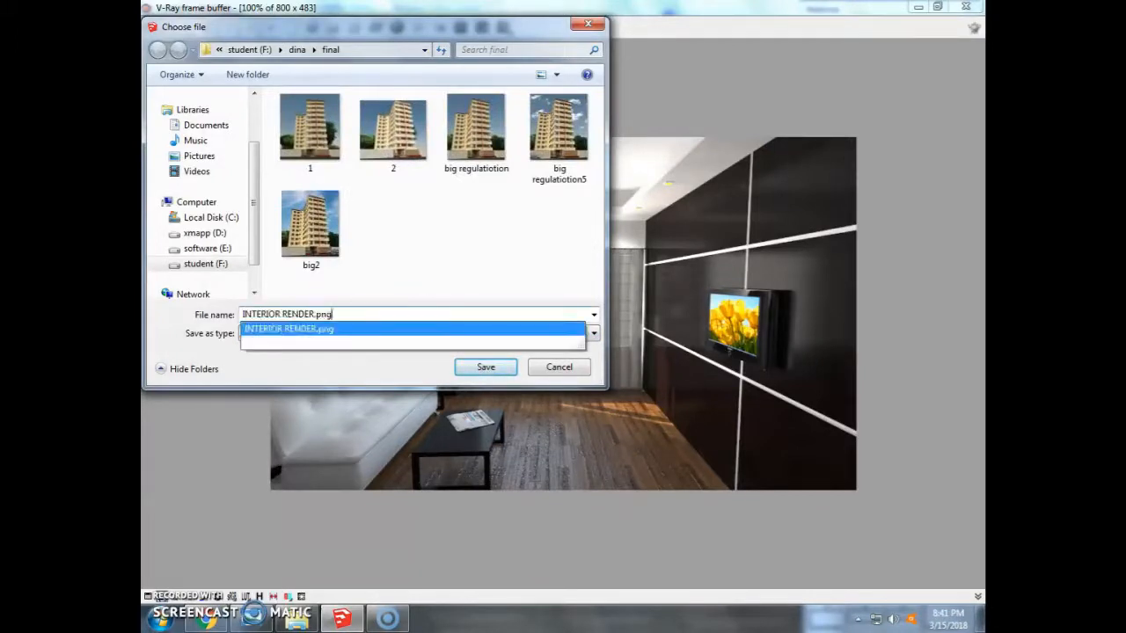
click(486, 367)
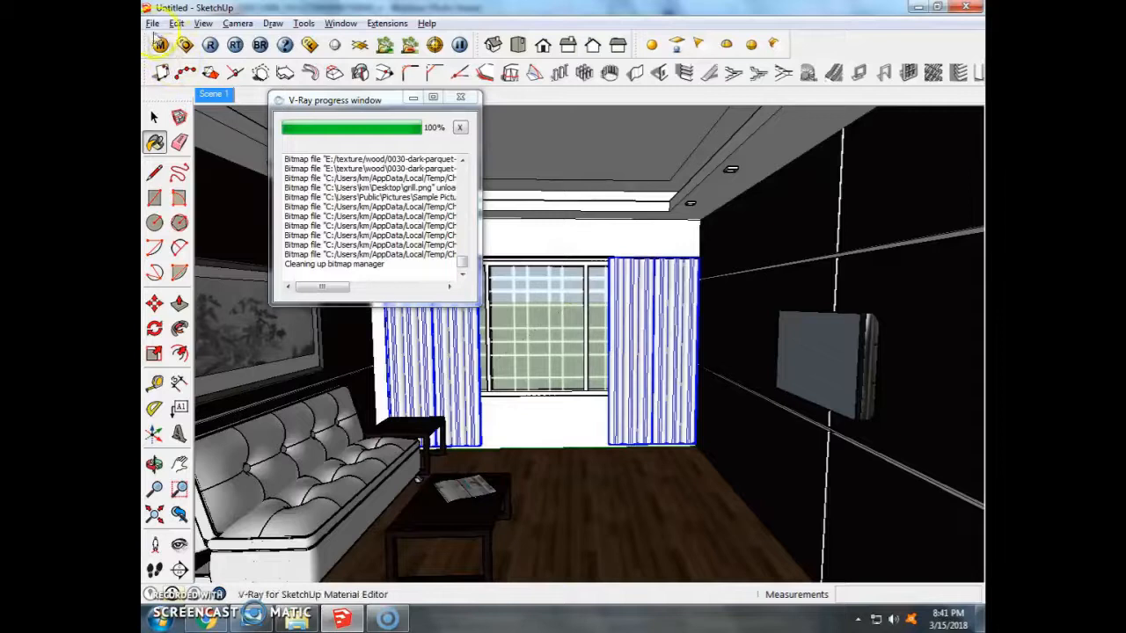
Save the model as Untitled without replacing the existing Untitled.skp.
click(152, 23)
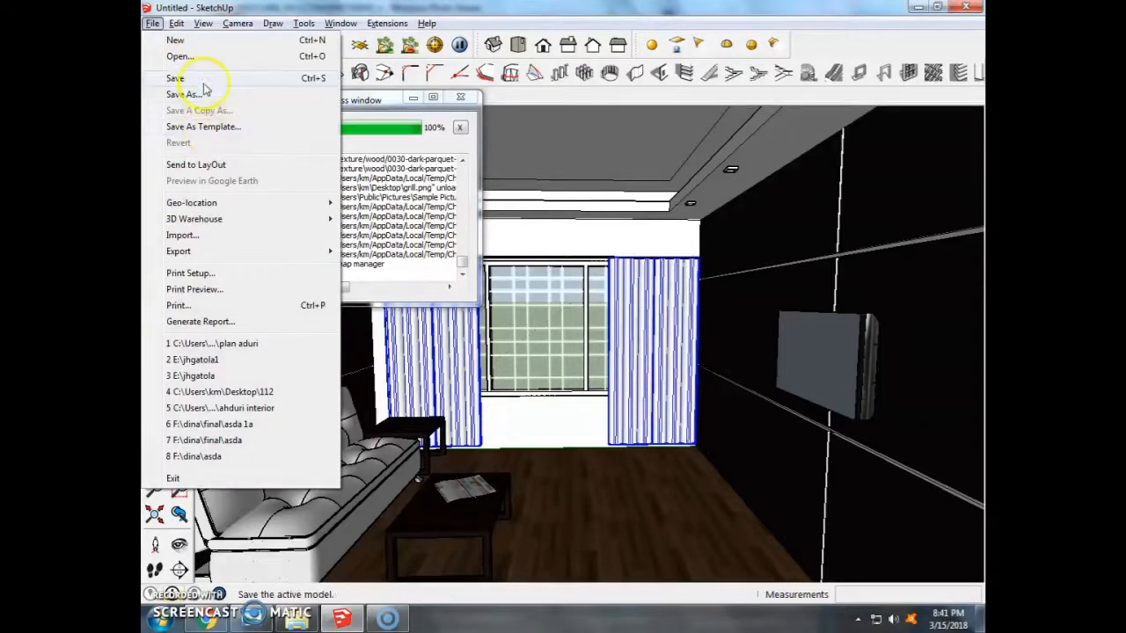
click(185, 94)
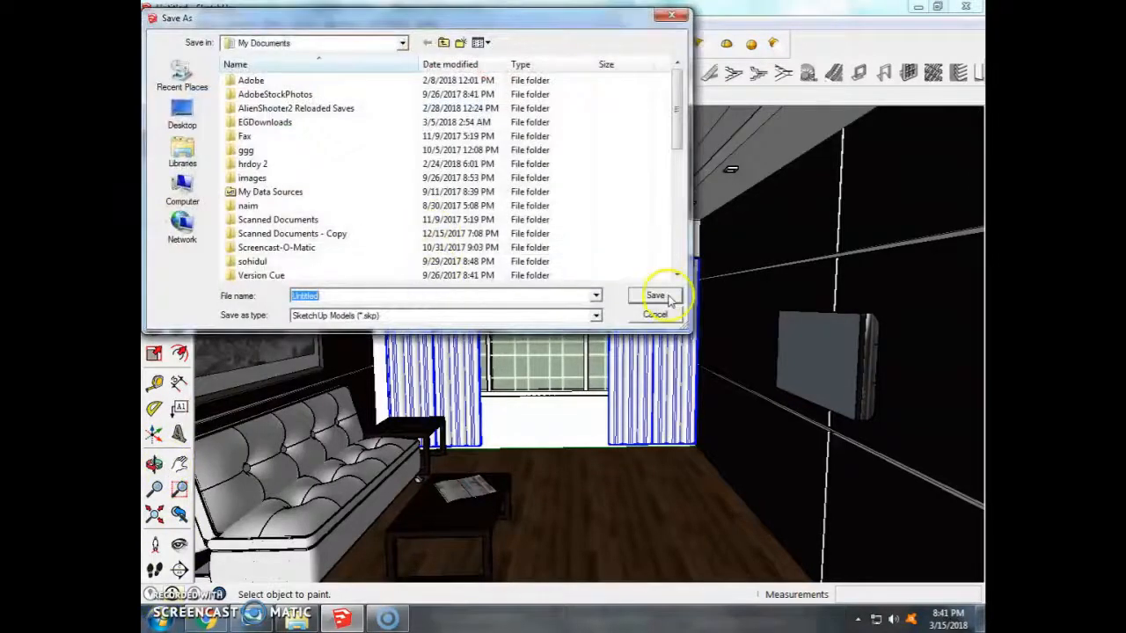
click(656, 296)
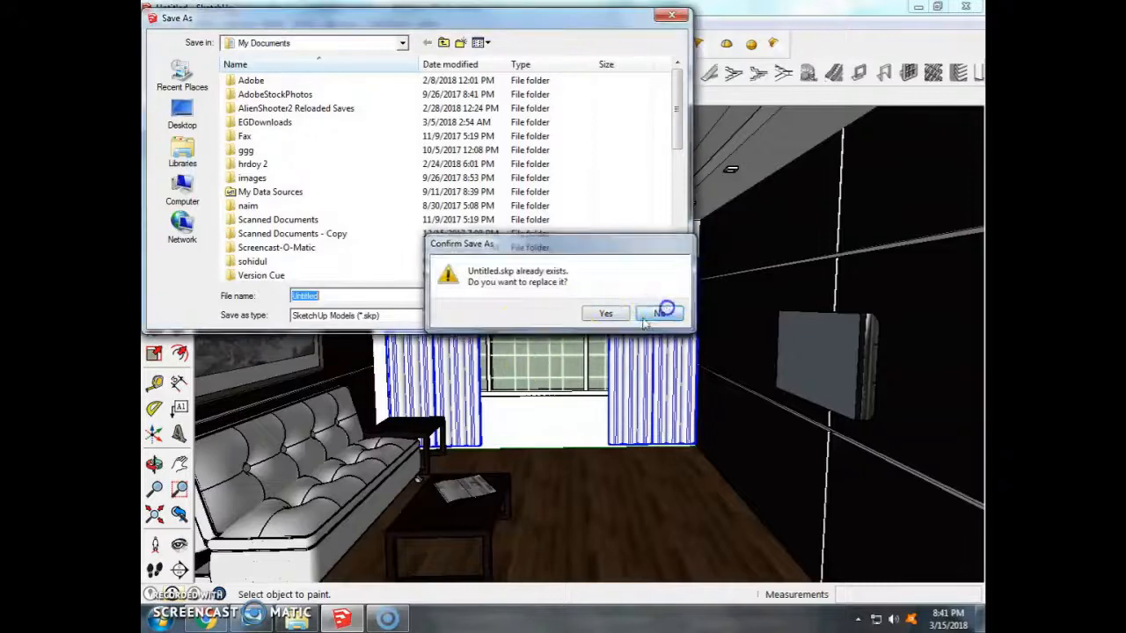
click(660, 314)
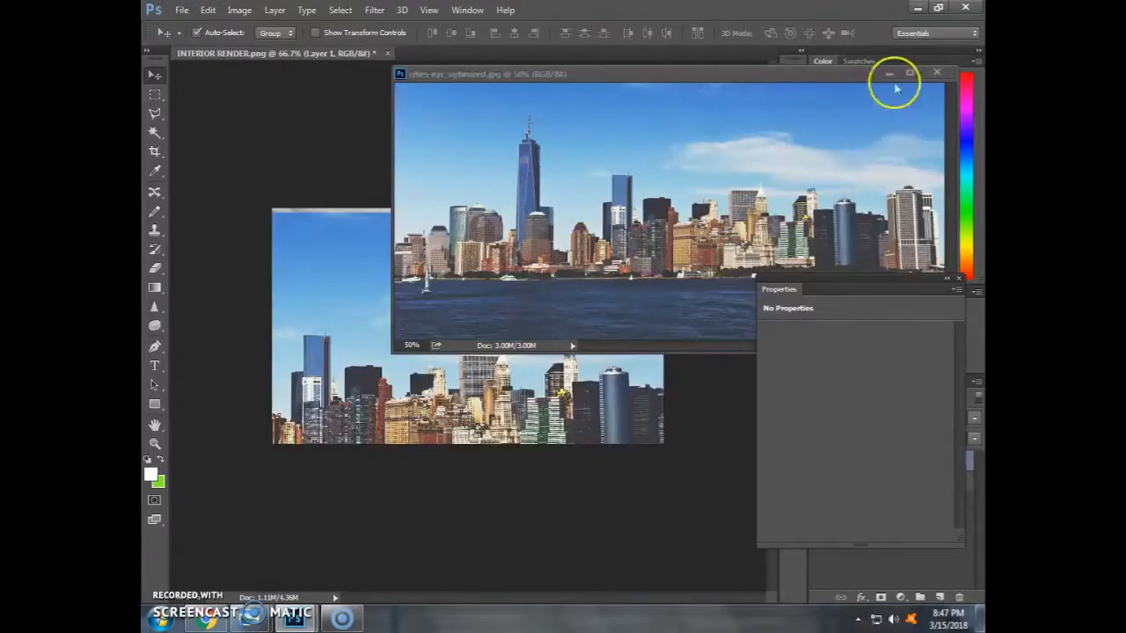
Put the city skyline image on Layer 1 beneath the render's Layer 0.
click(937, 72)
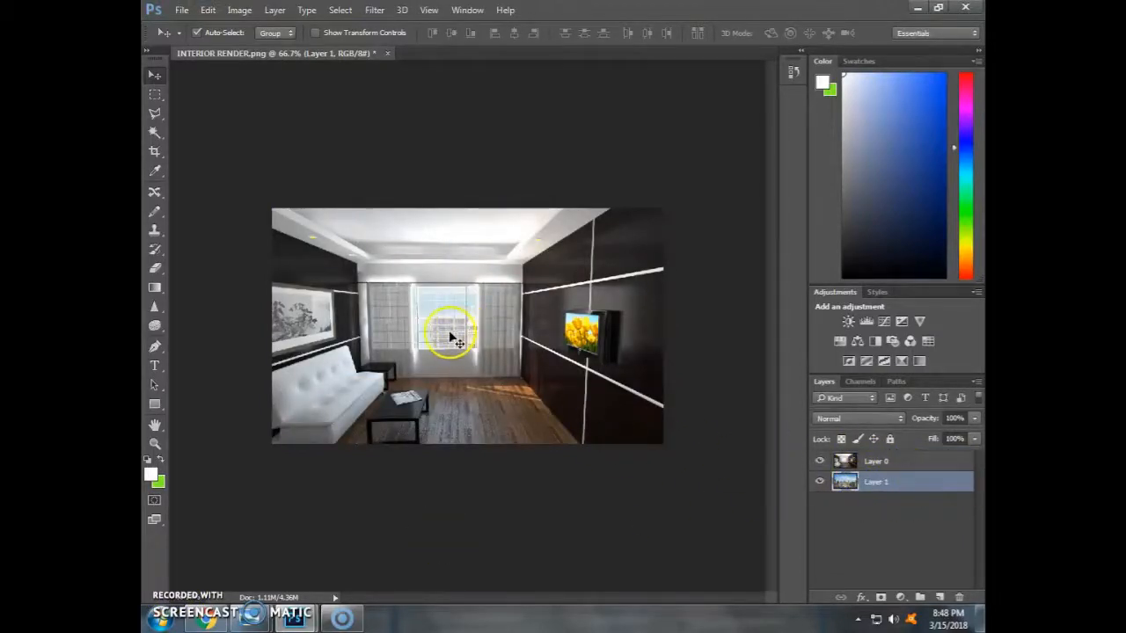
click(875, 461)
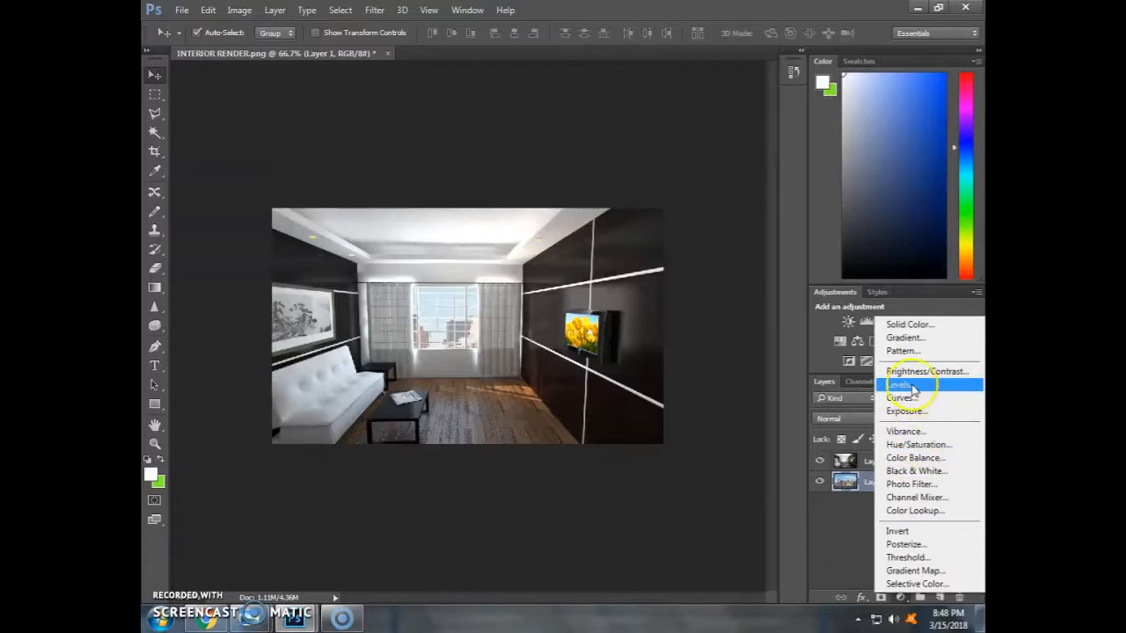
Add a Brightness/Contrast layer over the skyline at brightness 33, contrast 21.
click(927, 371)
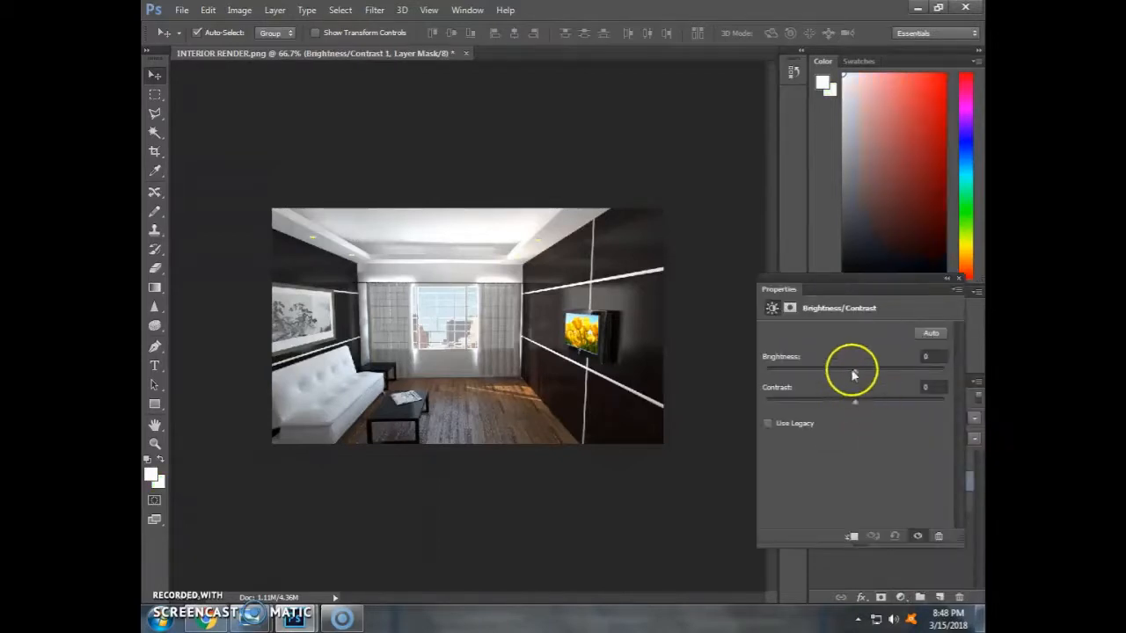
drag(853, 370, 803, 374)
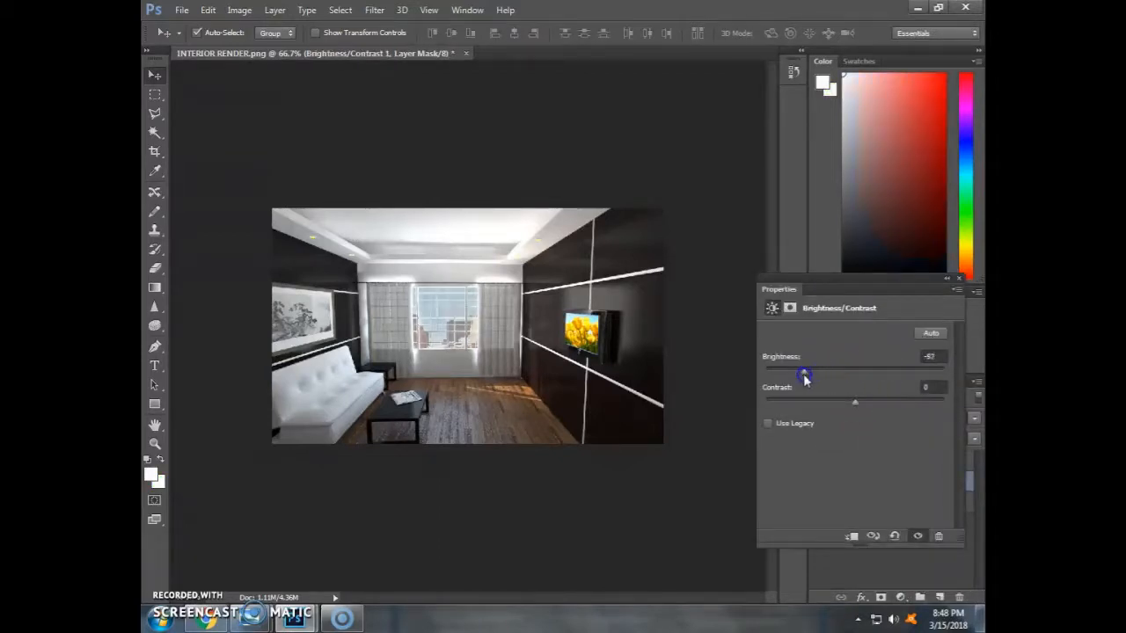
drag(803, 374, 882, 374)
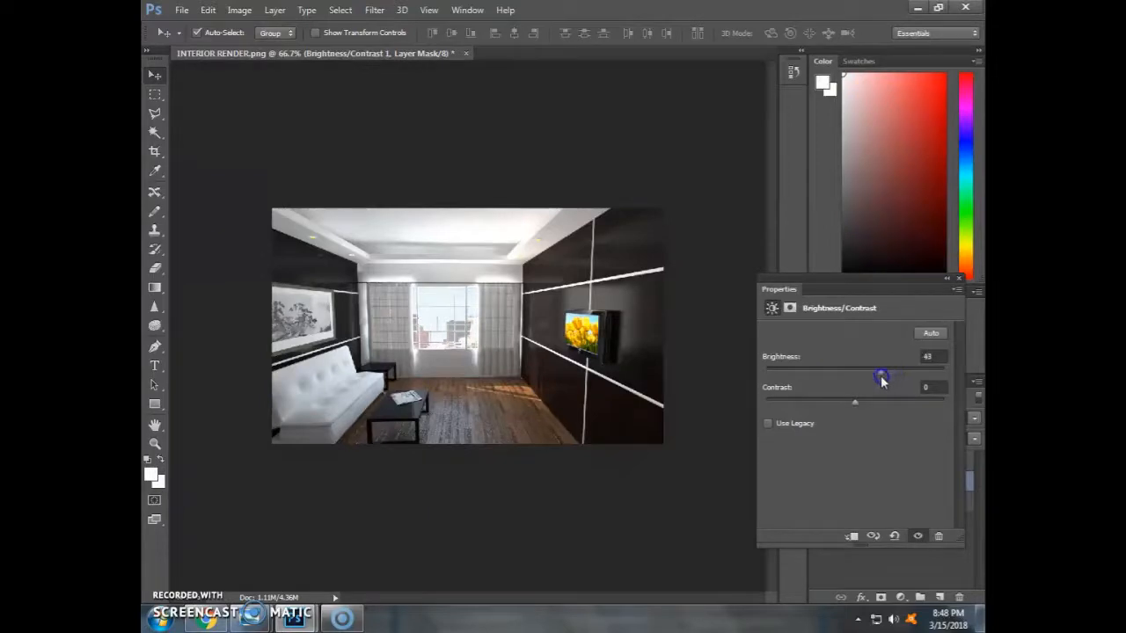
drag(882, 378, 883, 395)
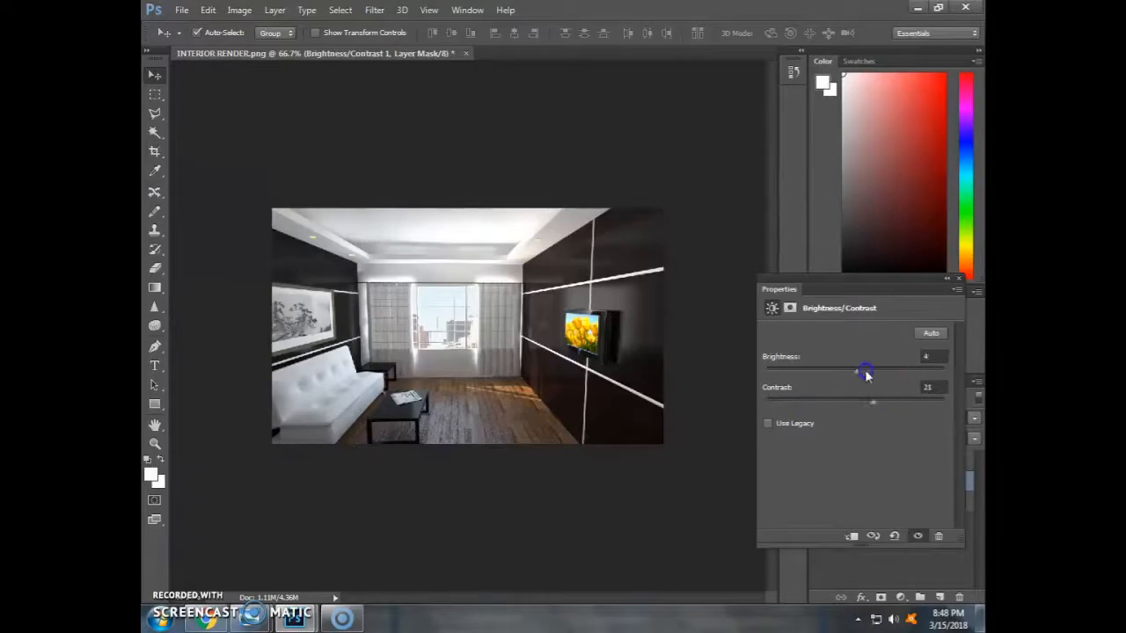
drag(867, 370, 831, 370)
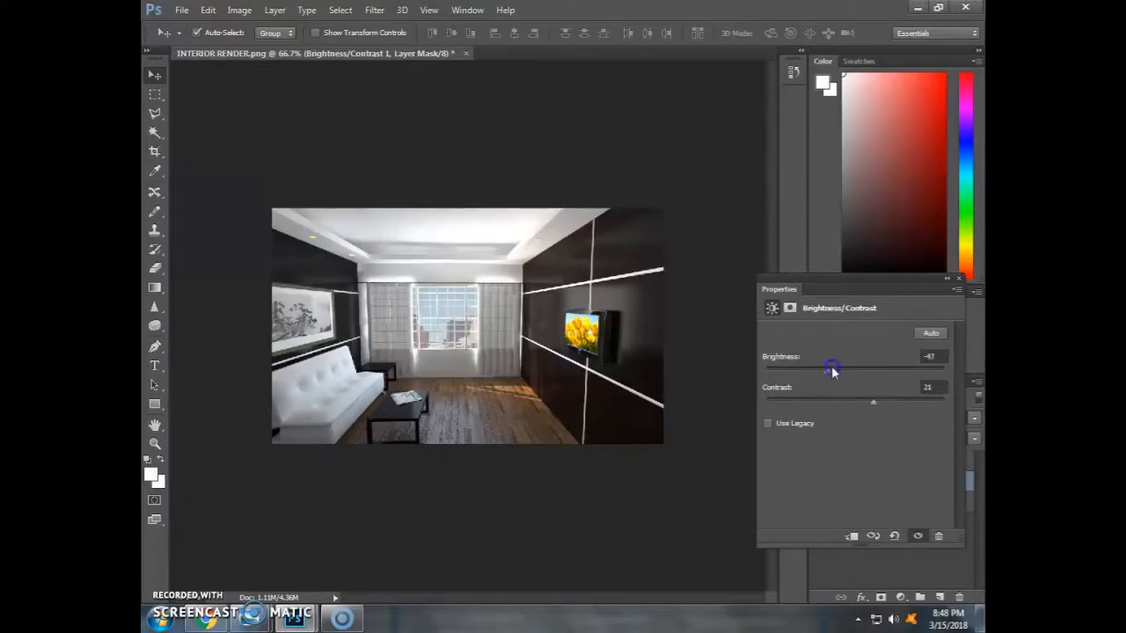
drag(831, 367, 875, 367)
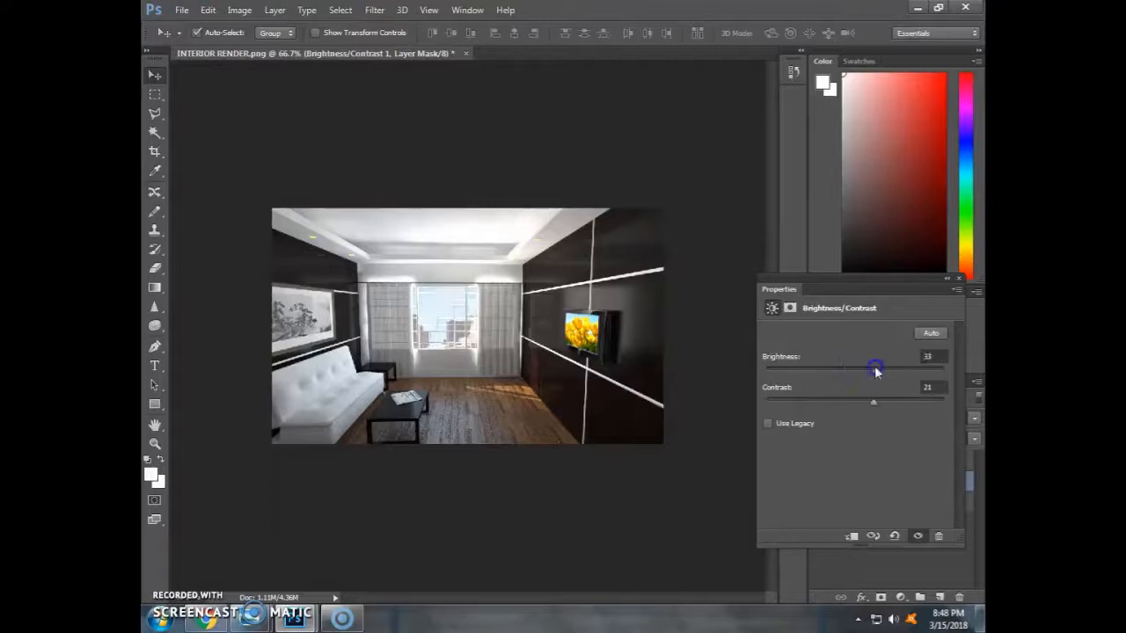
mouse_move(935, 311)
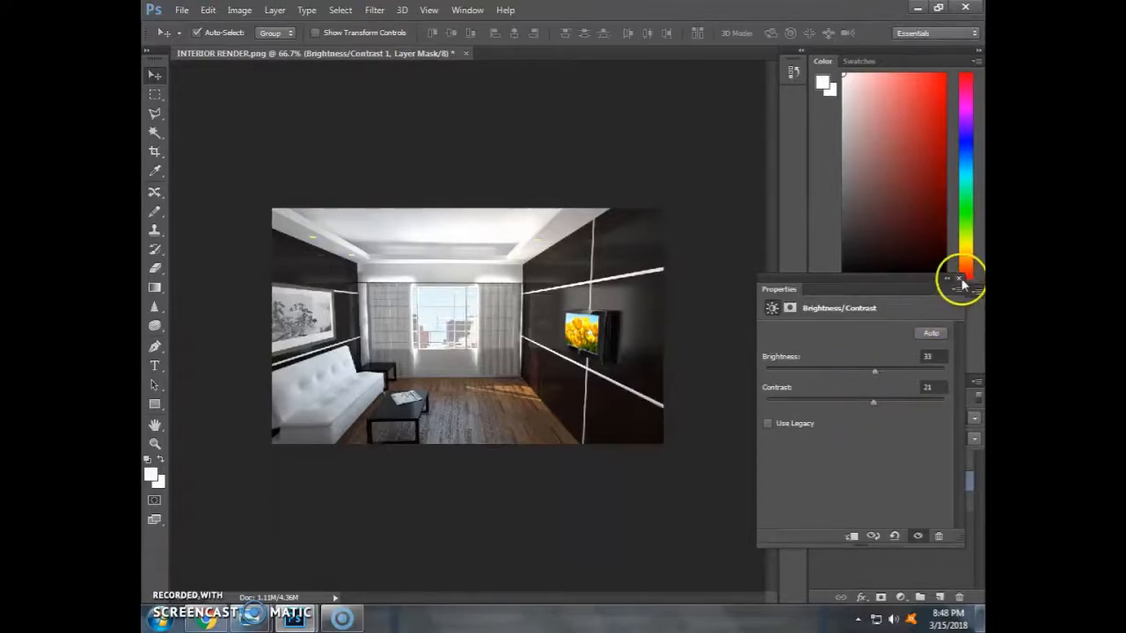
click(960, 279)
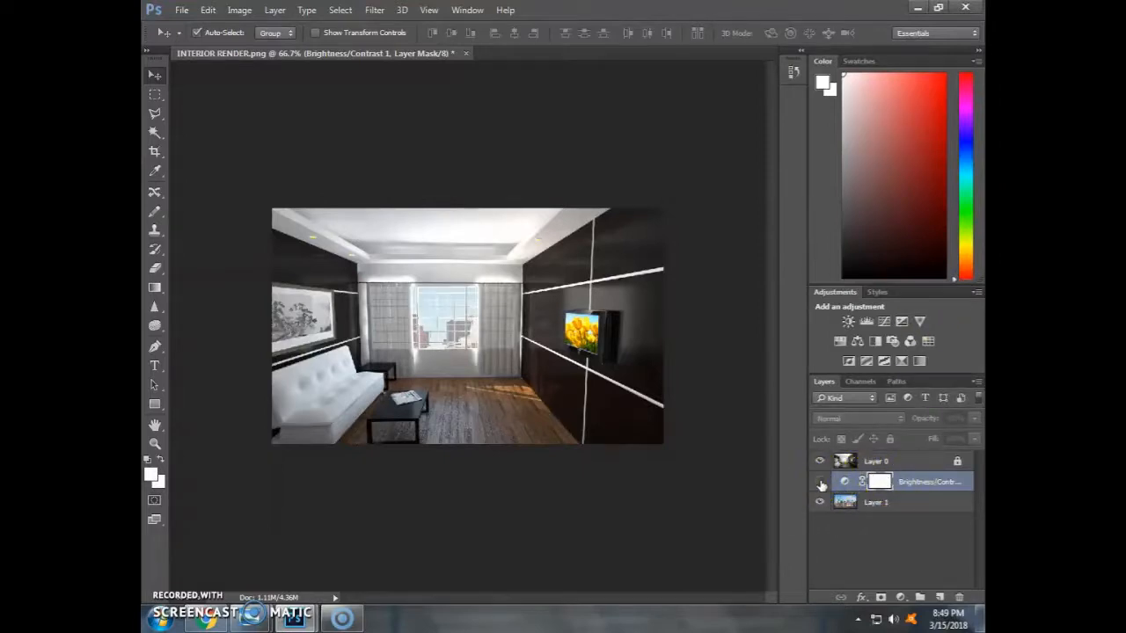
Hide and show the Brightness/Contrast adjustment to compare the skyline.
click(819, 485)
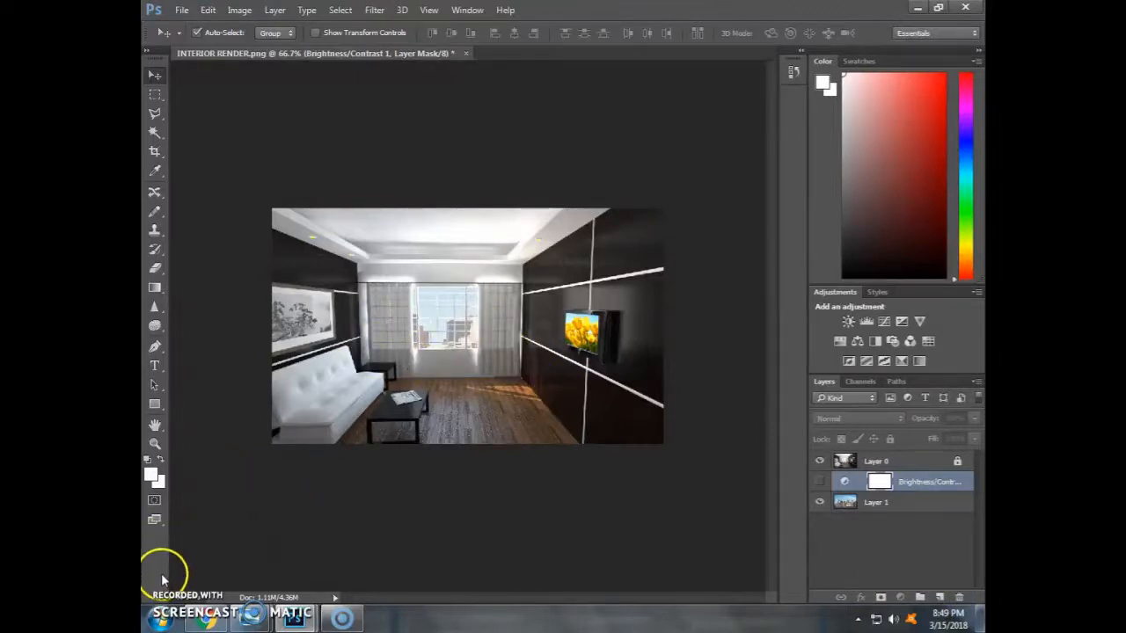
click(818, 481)
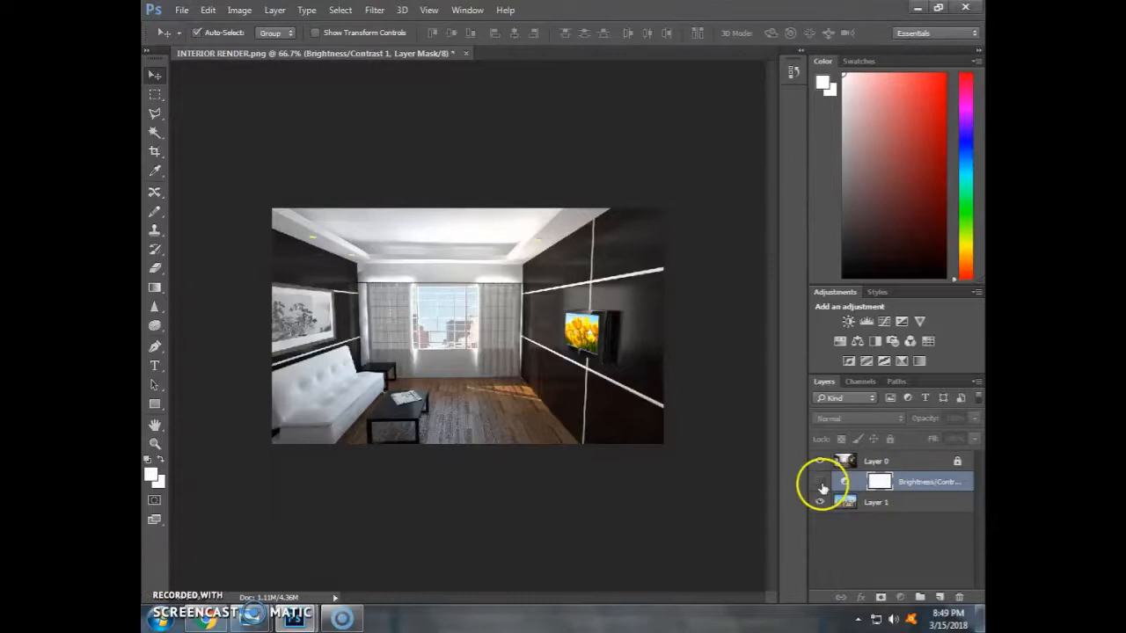
click(820, 481)
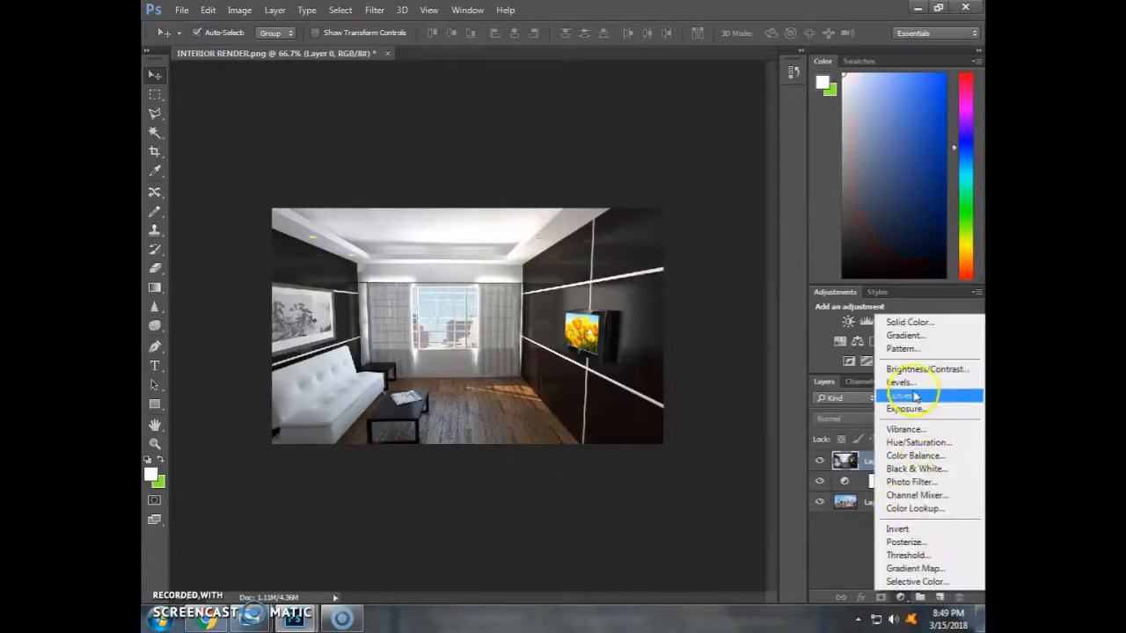
Add an Exposure adjustment layer set to exposure +1.38 and gamma 0.34.
click(906, 407)
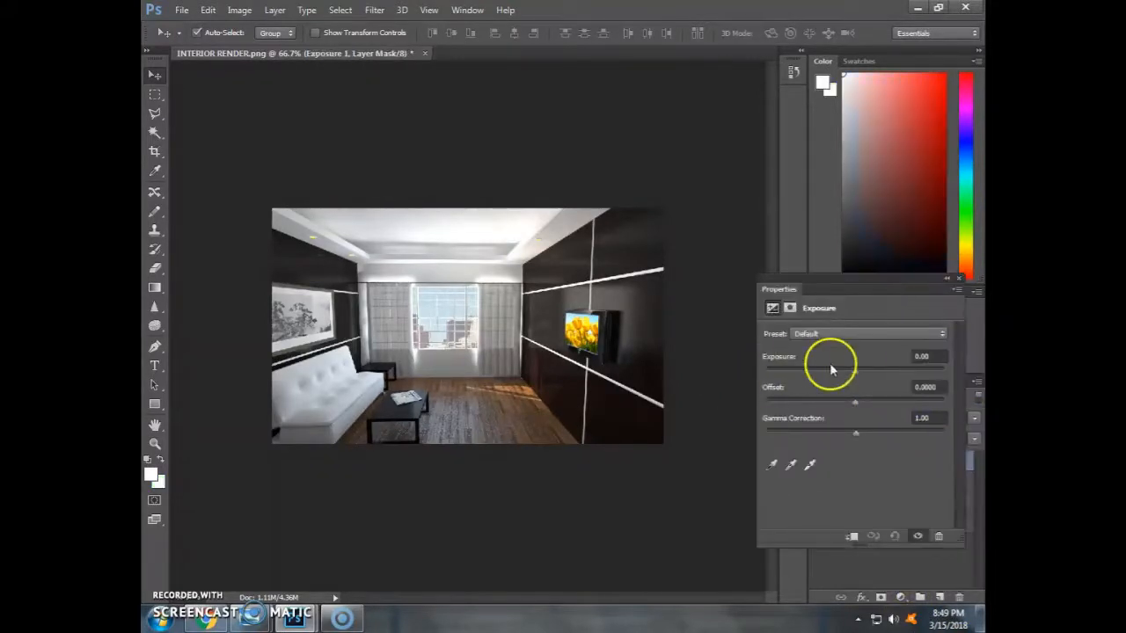
drag(855, 356, 848, 379)
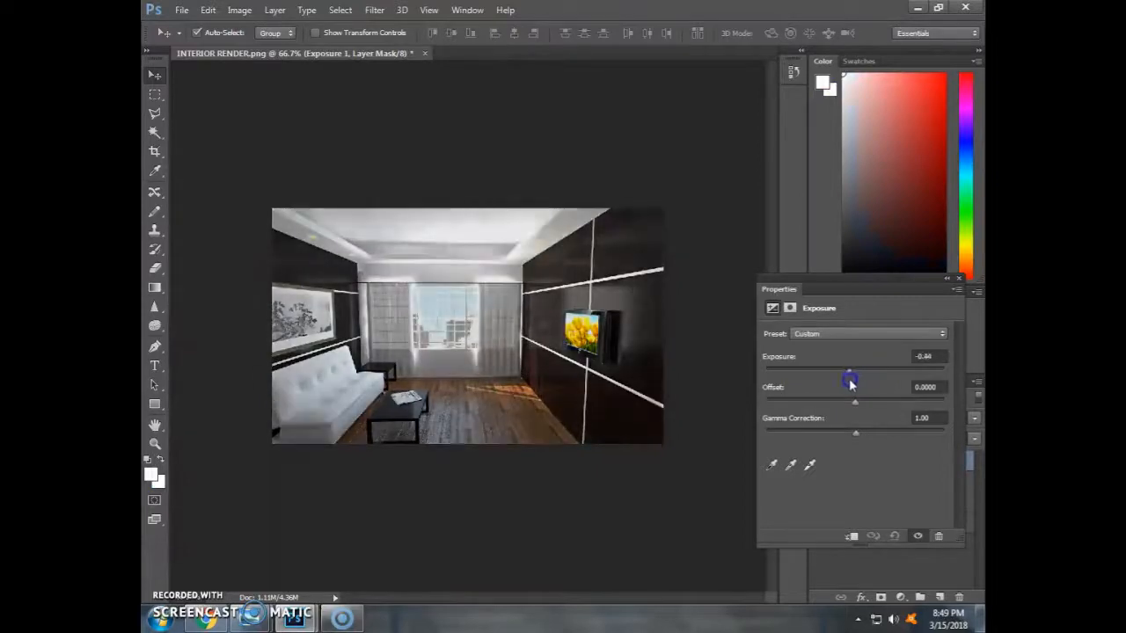
drag(849, 374, 873, 374)
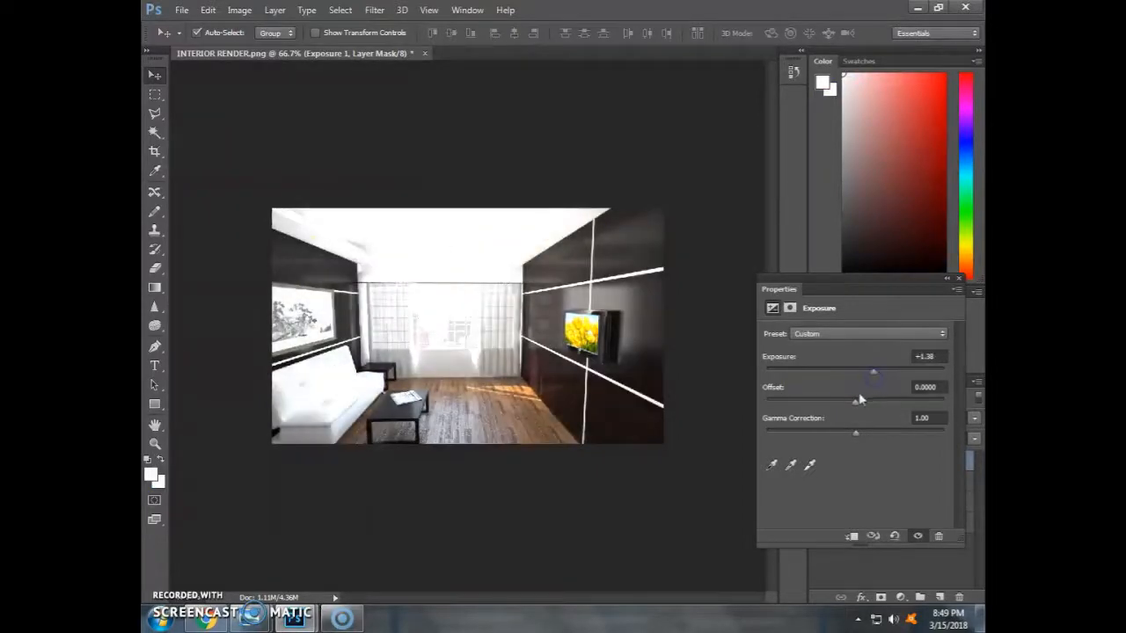
drag(856, 431, 907, 431)
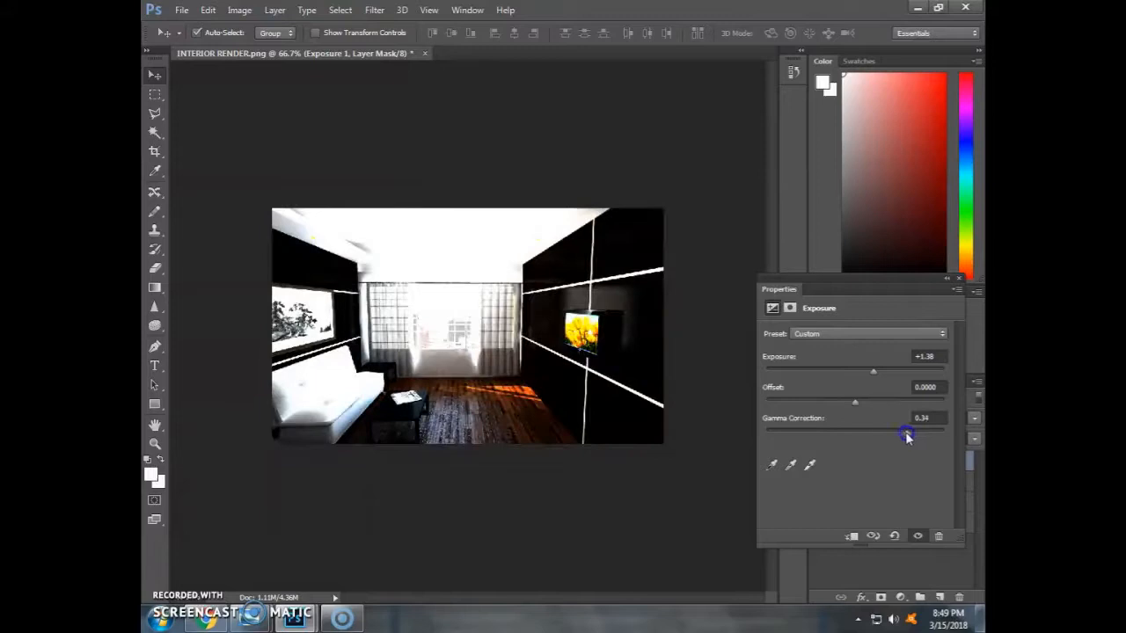